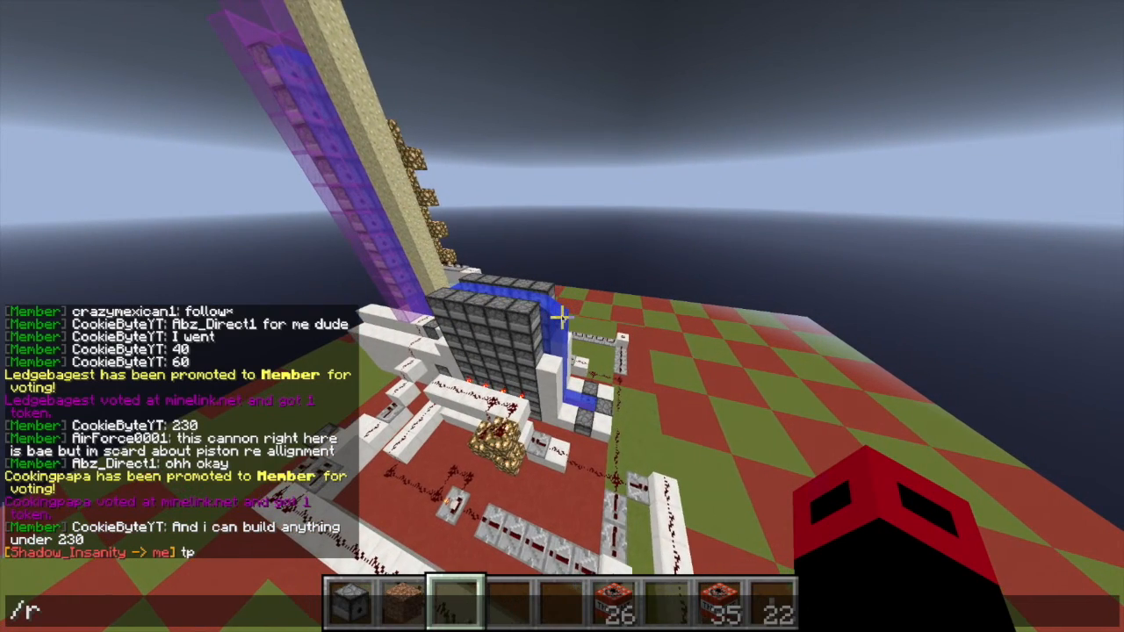
# - Send a /tpa teleport request to the player whose name starts with 's'
pyautogui.write('tpa s')
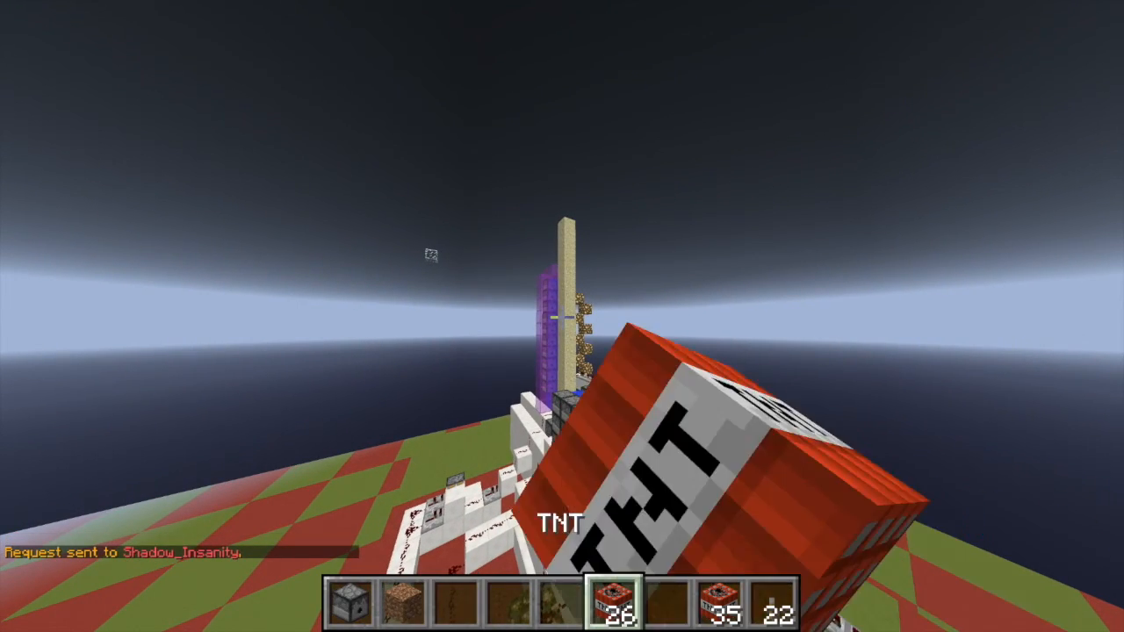
pyautogui.moveTo(561, 316)
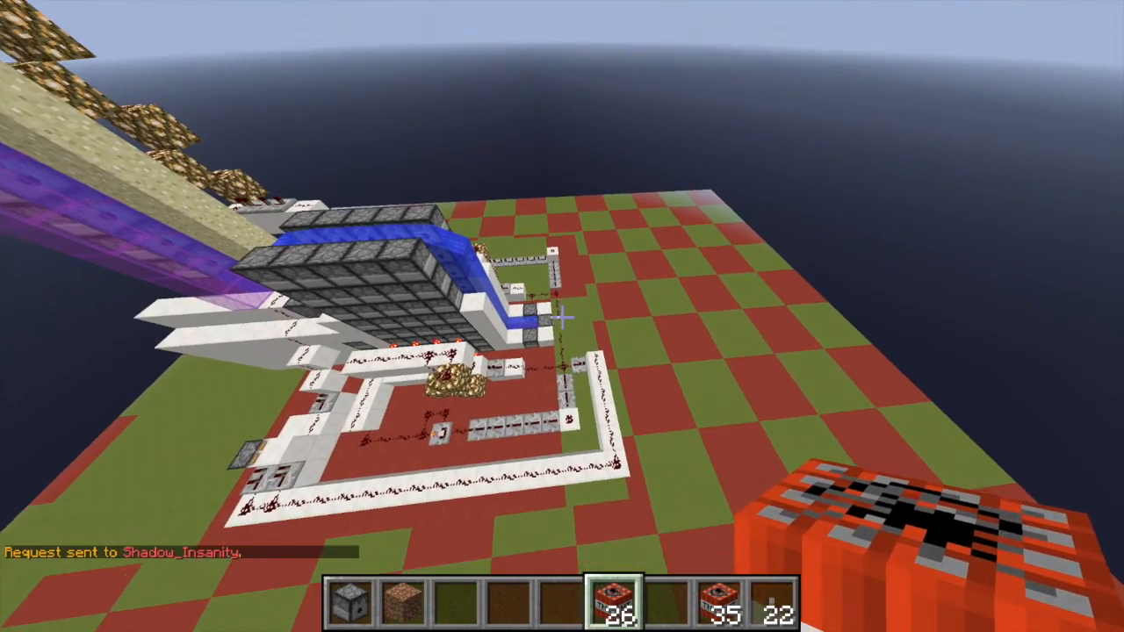
pyautogui.moveTo(562, 316)
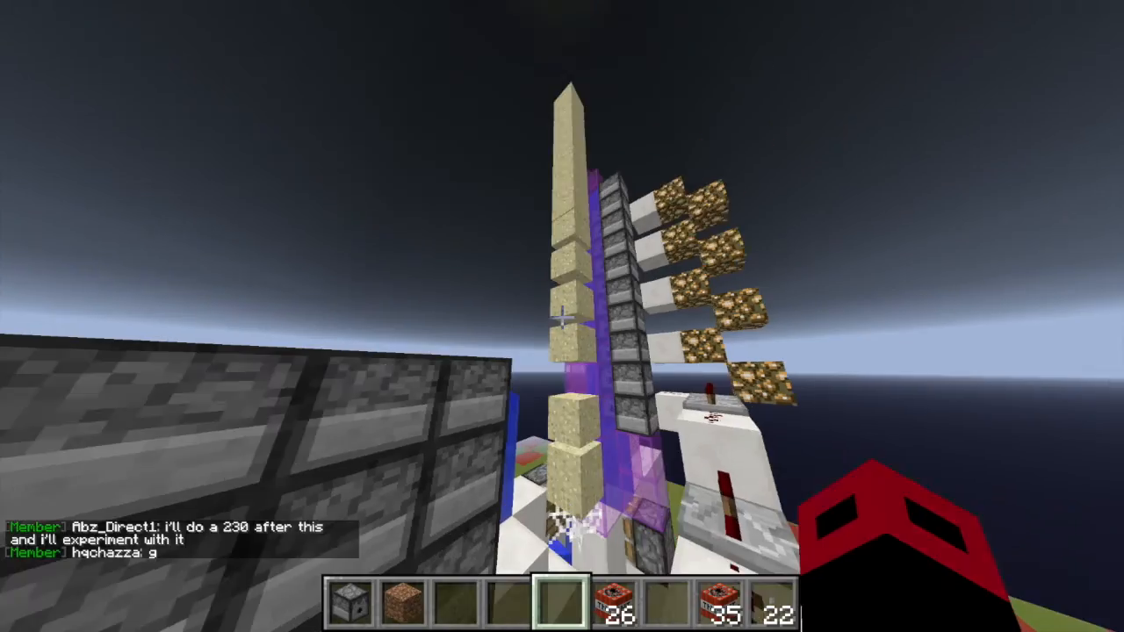
pyautogui.moveTo(562, 316)
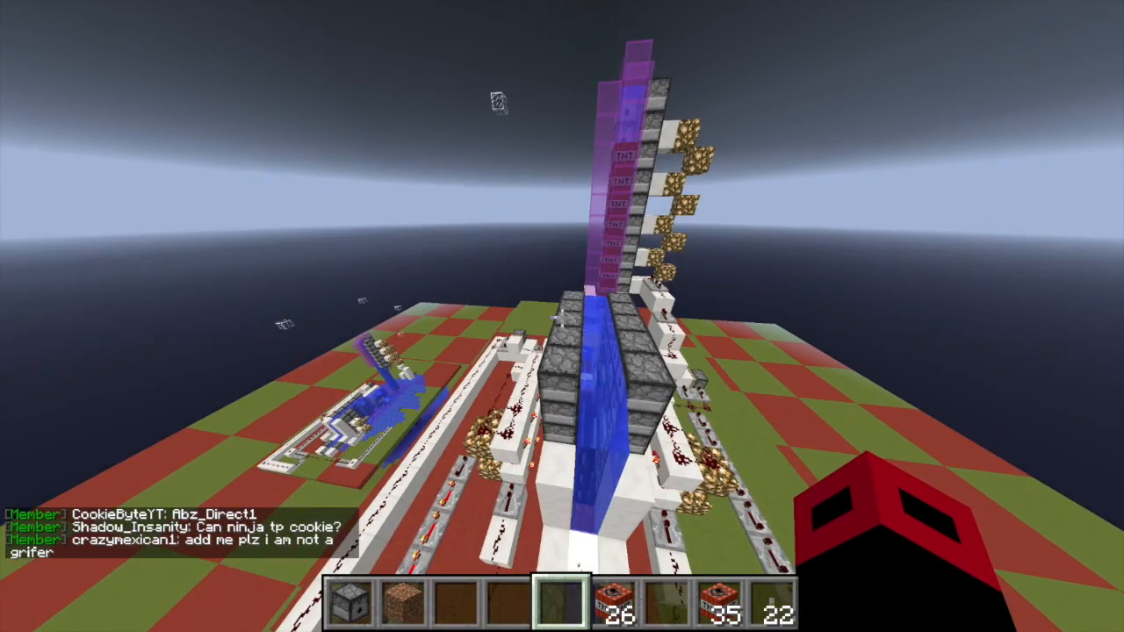
pyautogui.moveTo(562, 316)
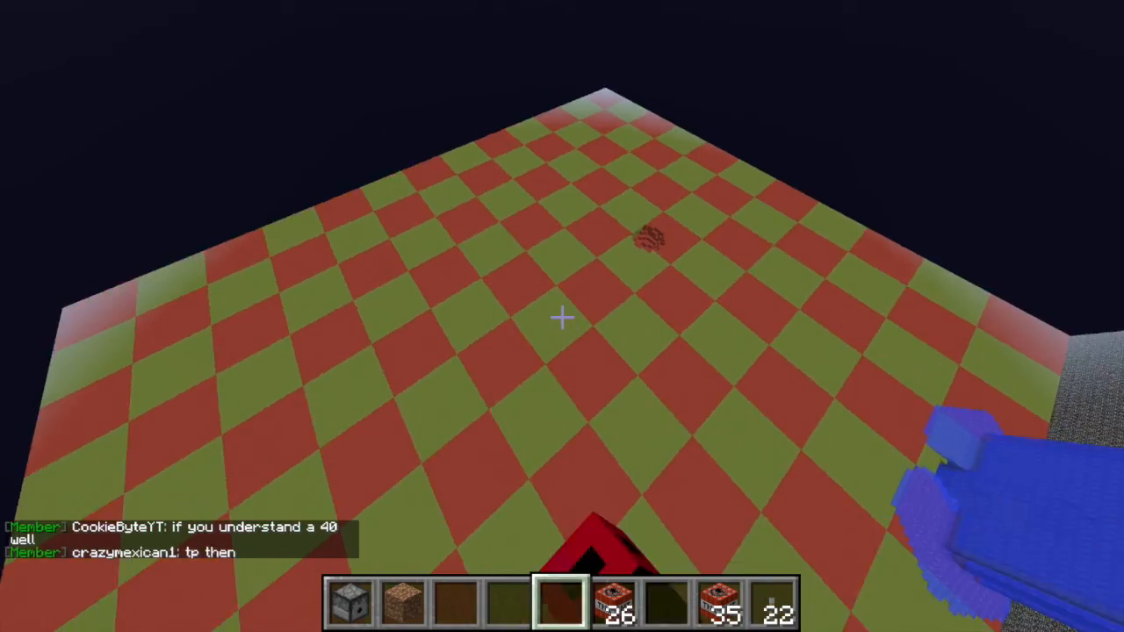
pyautogui.moveTo(562, 316)
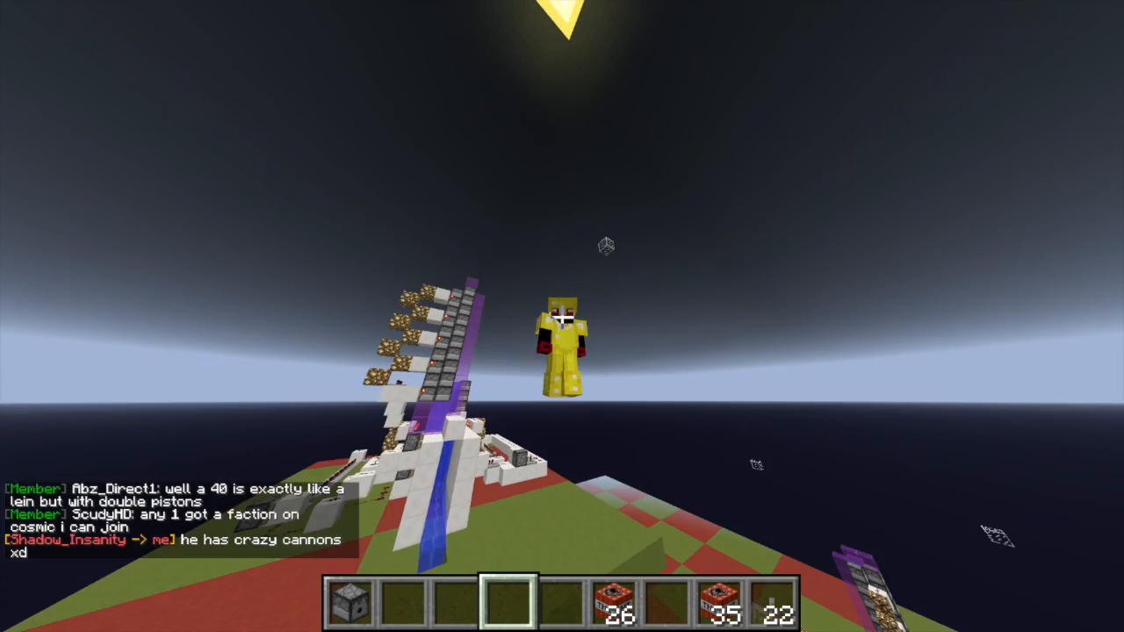
# - Leave Minecraft for the desktop and open the QuickTime Player menu
pyautogui.press('Escape')
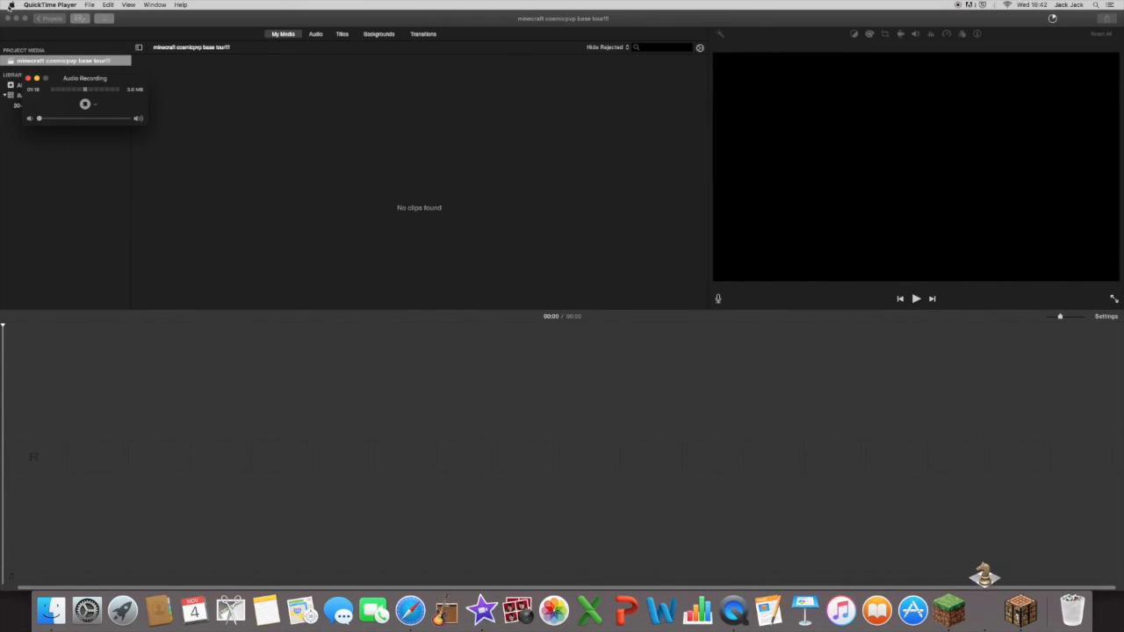
pyautogui.click(50, 5)
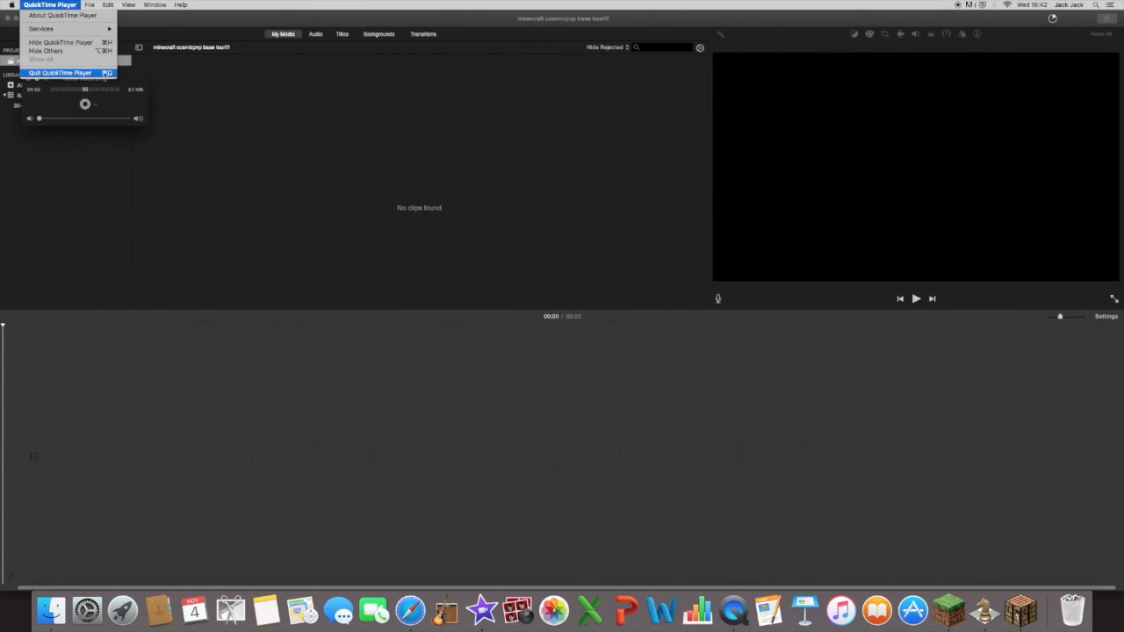